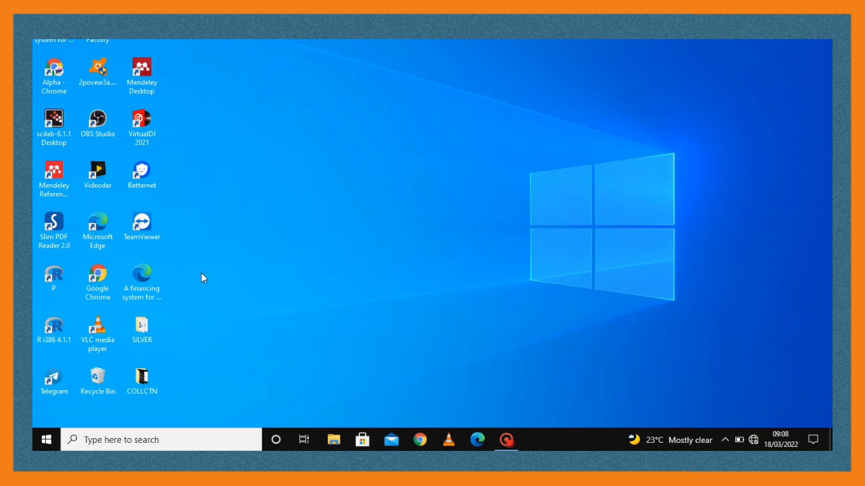
Step: Launch Command Prompt as administrator from a Start search for cmd
left_click(161, 439)
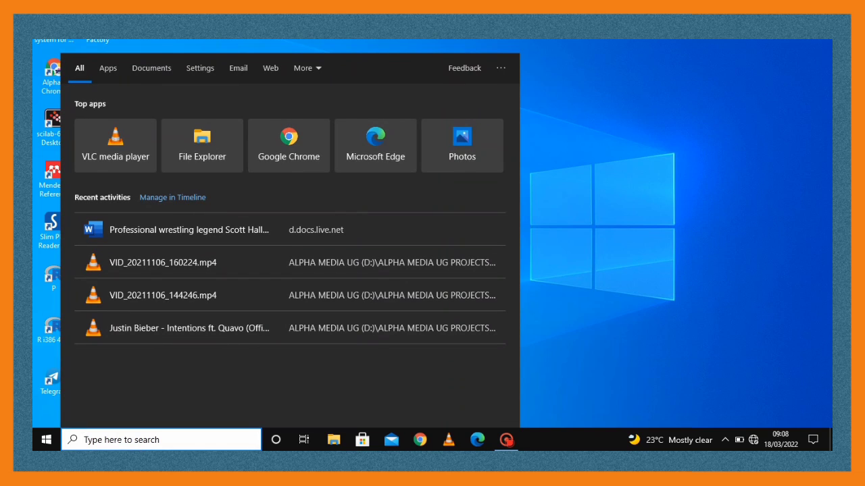
type("cmd")
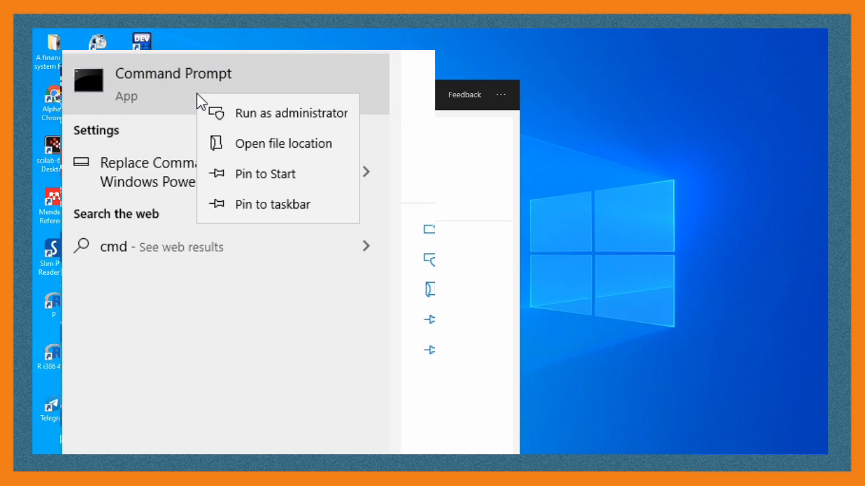
mouse_move(255, 126)
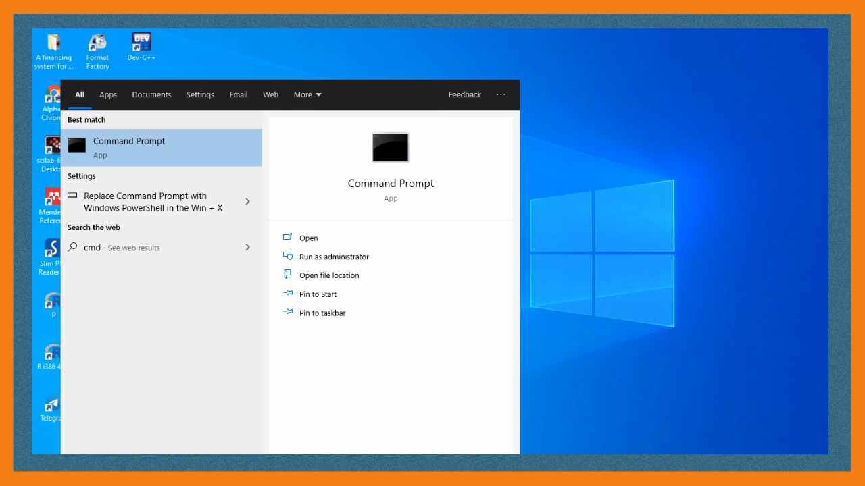
left_click(334, 257)
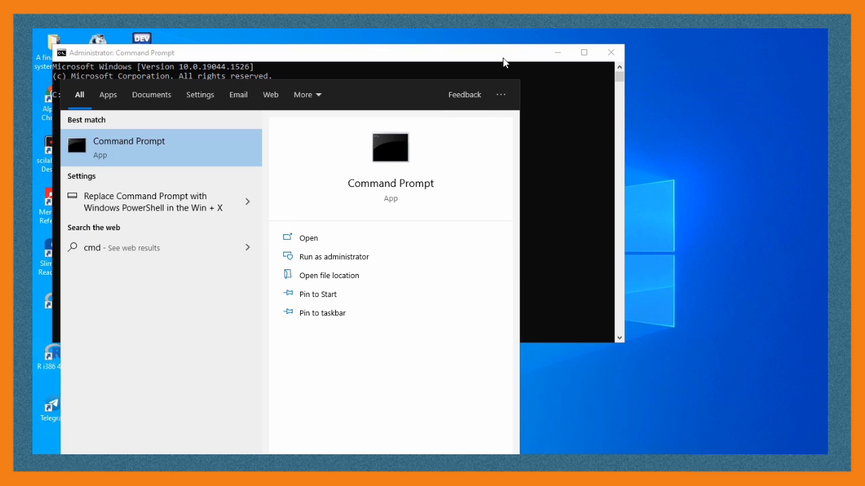
mouse_move(460, 48)
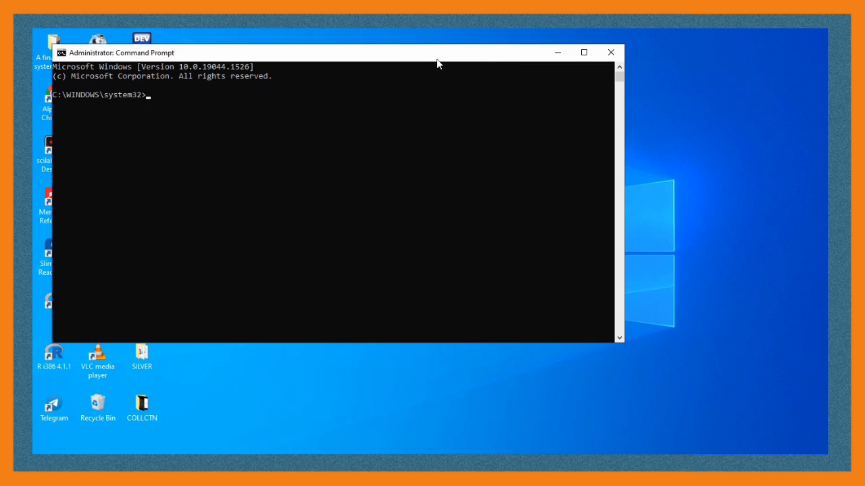
mouse_move(189, 102)
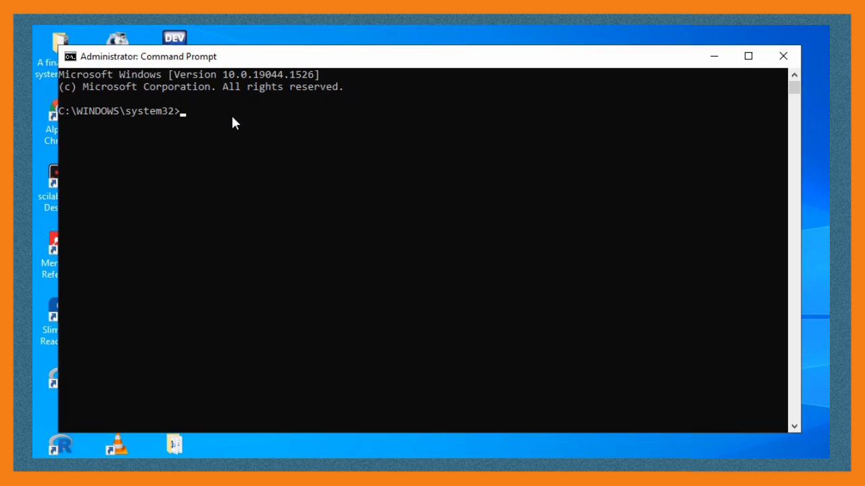
Step: Flush the DNS resolver cache with ipconfig /flushdns
type("ipc")
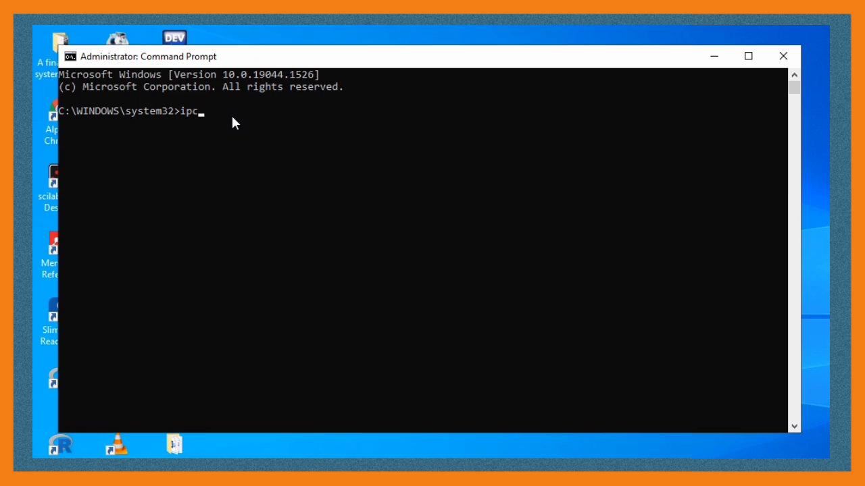
type("onf")
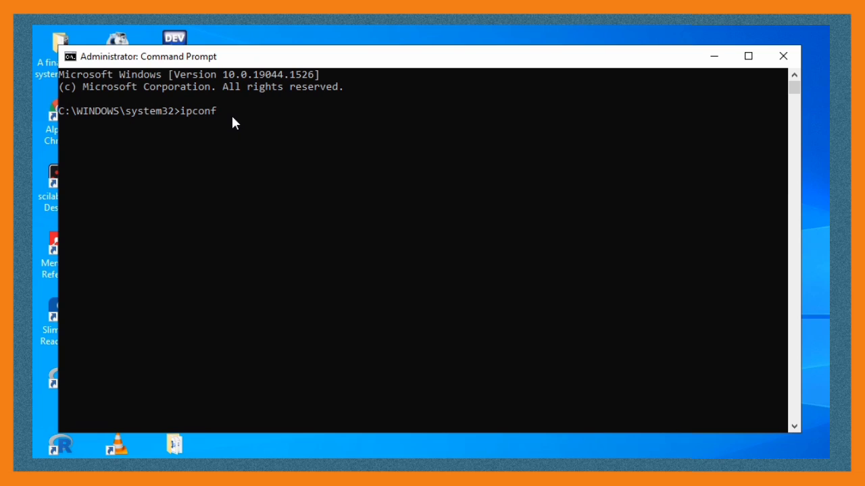
type("ig")
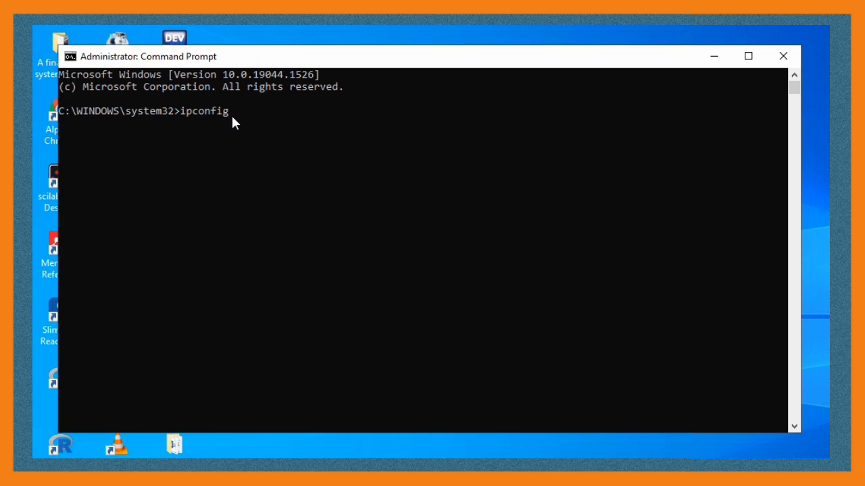
type("/fl")
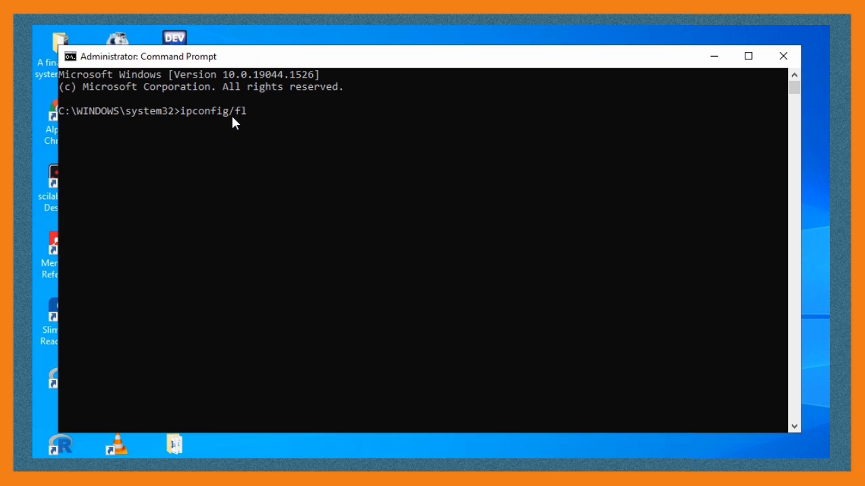
type("ushd")
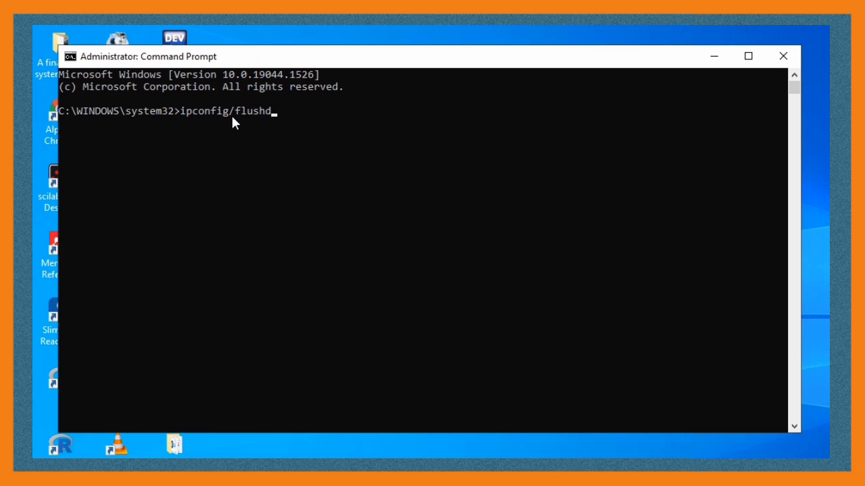
type("ns")
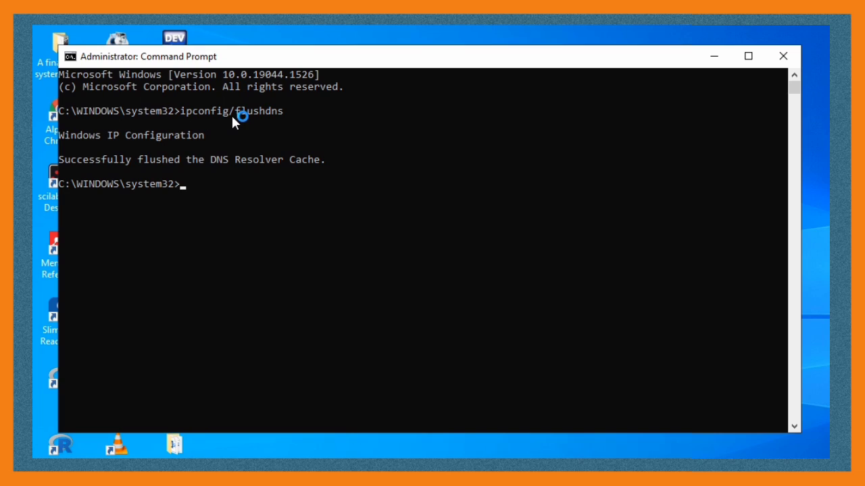
mouse_move(235, 123)
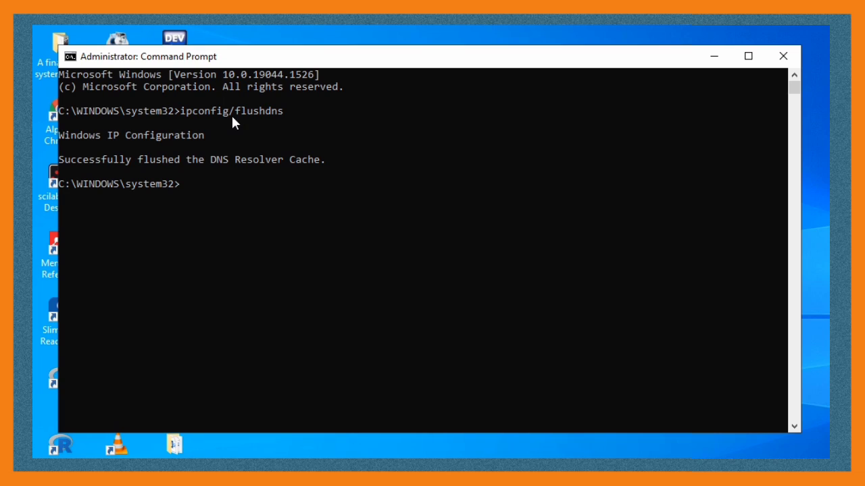
Step: Run the mistyped netsh winstock reset, which returns command not found
type("net")
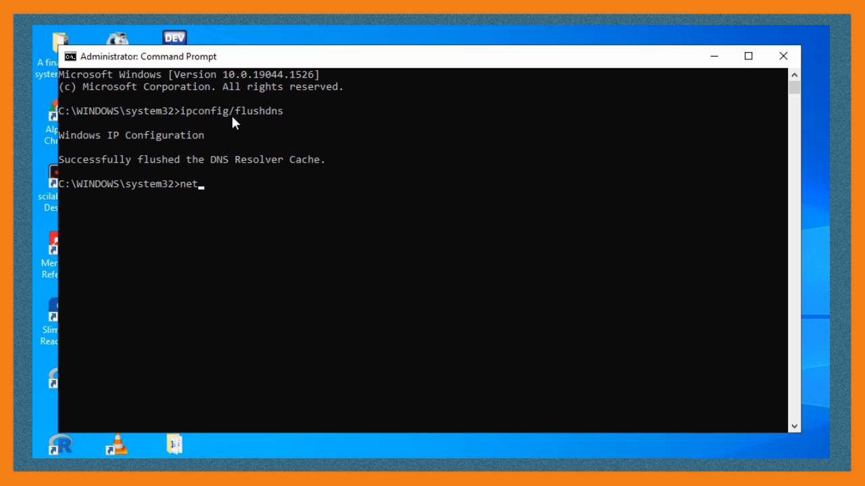
type("sh")
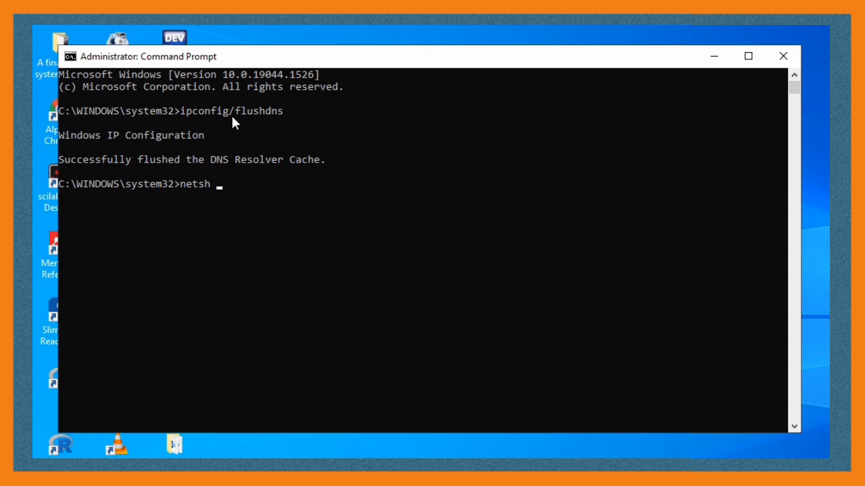
type("wins")
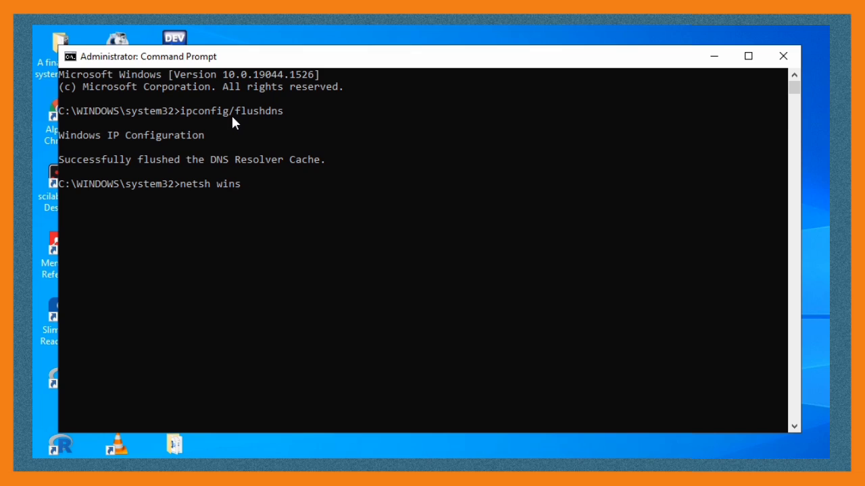
type("tock")
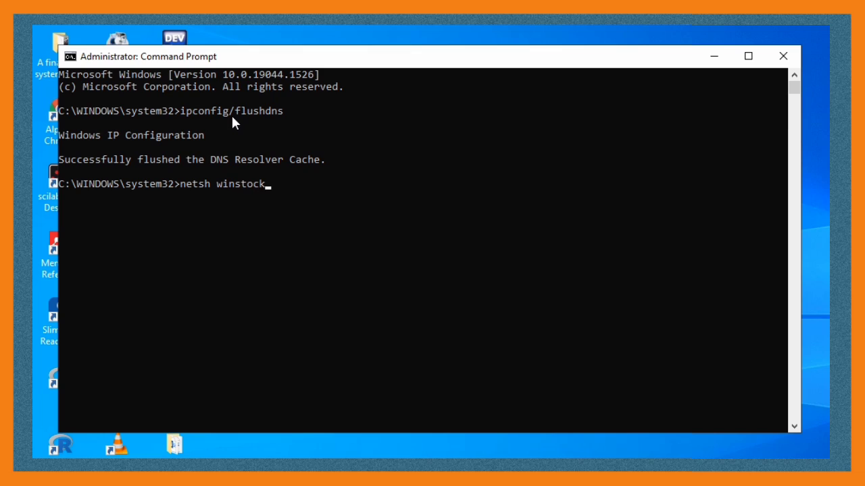
type("re")
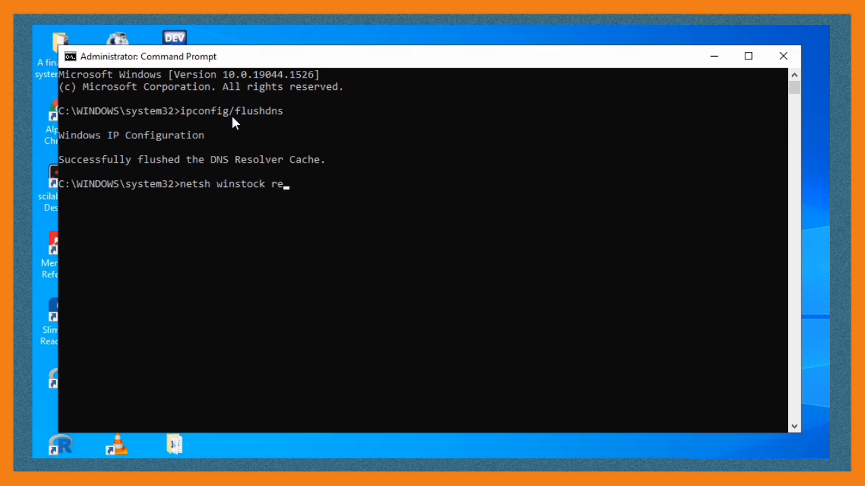
type("set")
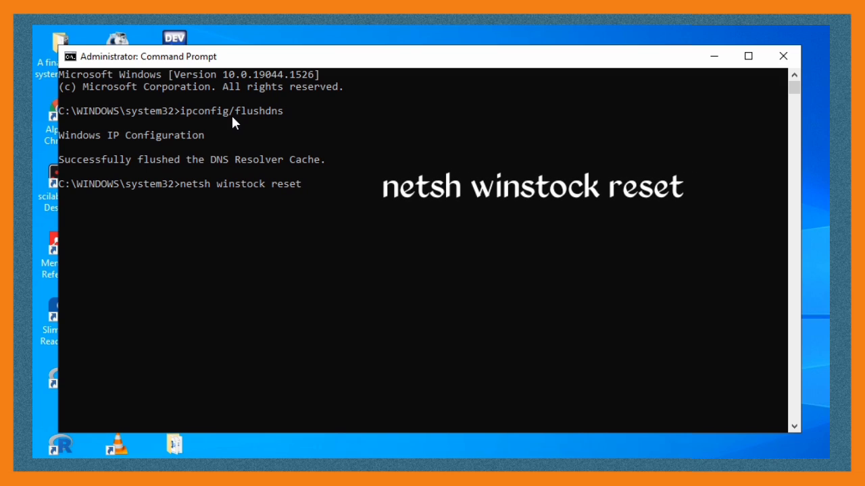
key("Return")
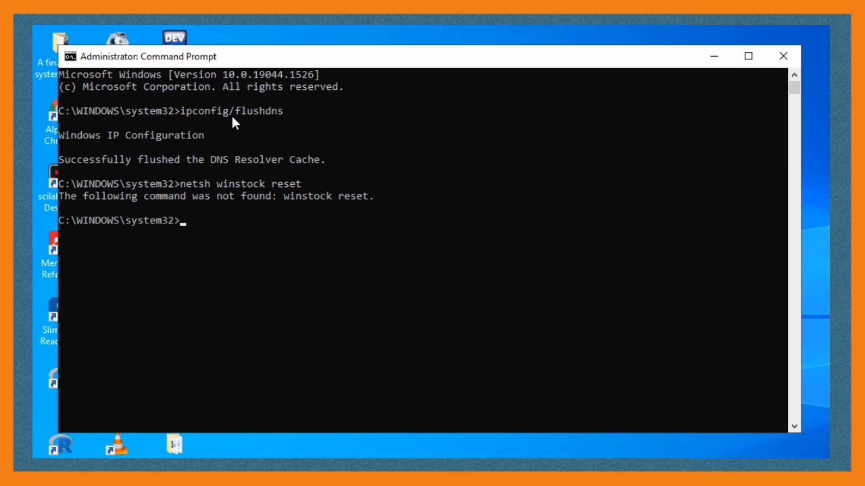
Step: Enter the corrected netsh winsock reset command, fixing the typo along the way
type("n")
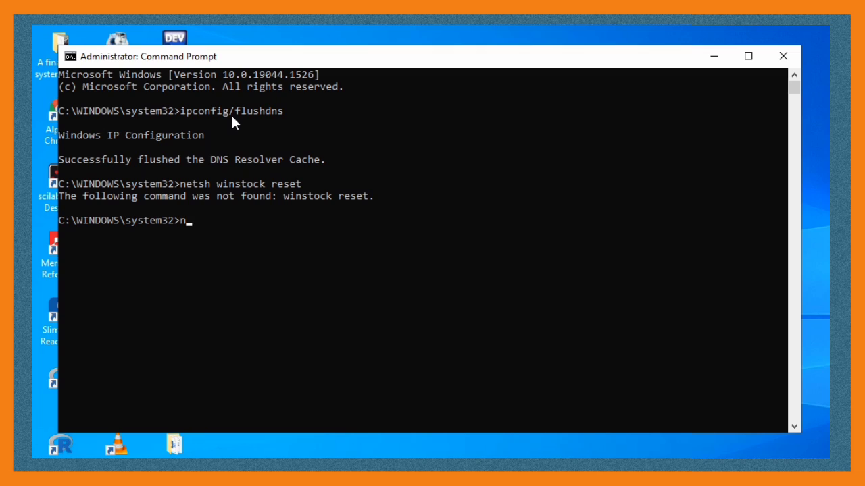
type("etsh w")
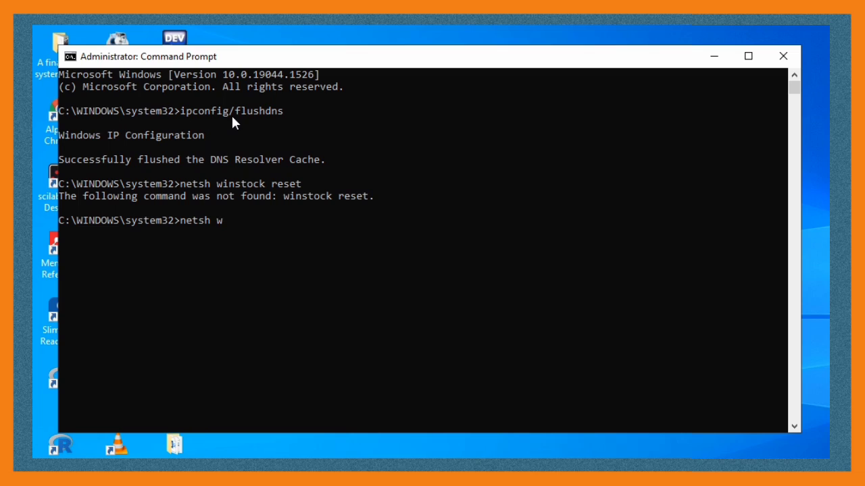
type("inso")
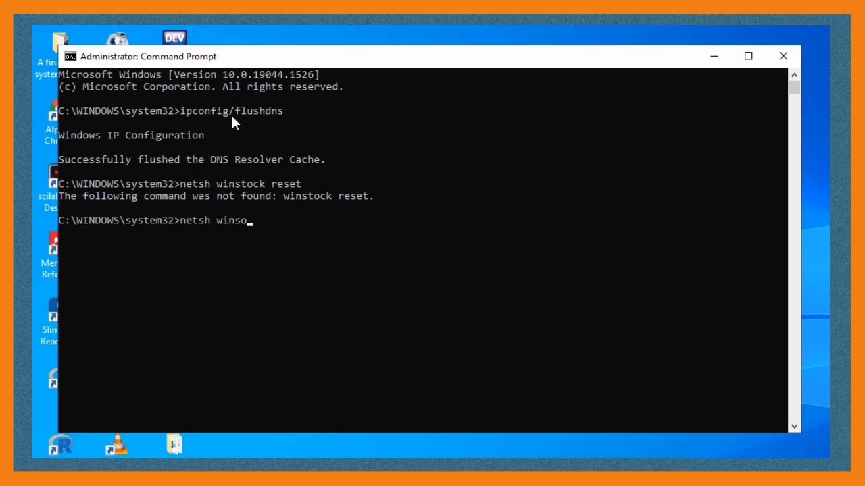
type("cl")
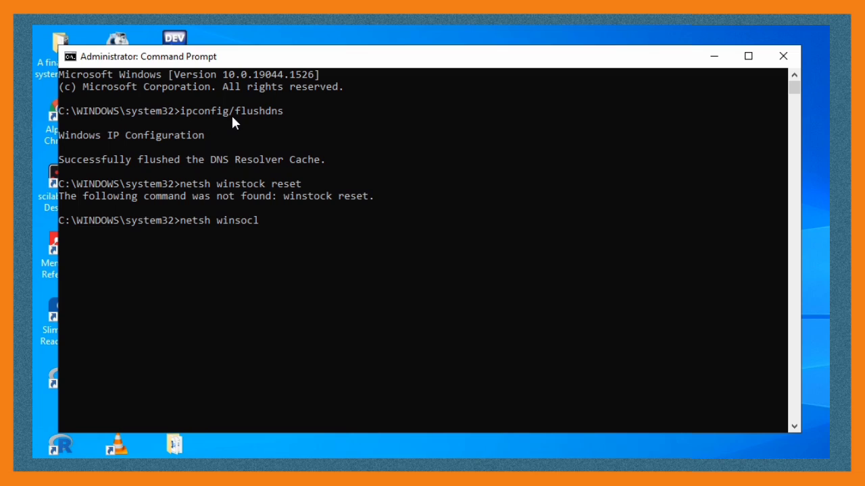
key("Backspace")
type("k re")
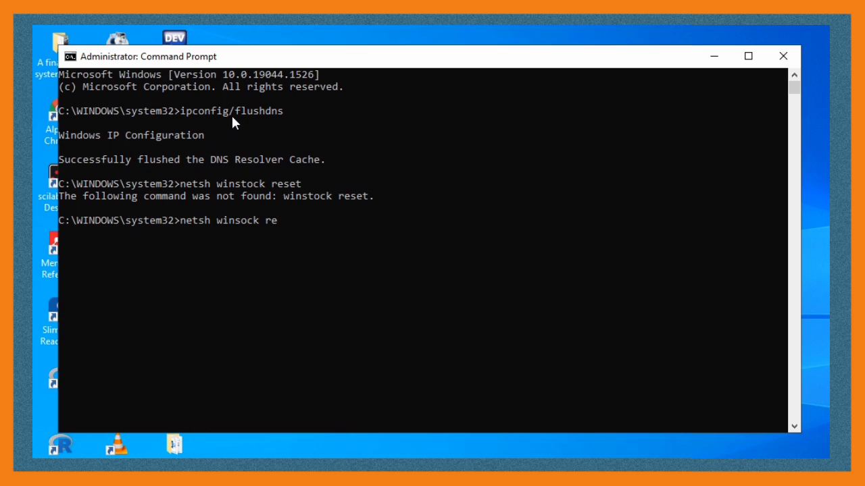
type("se")
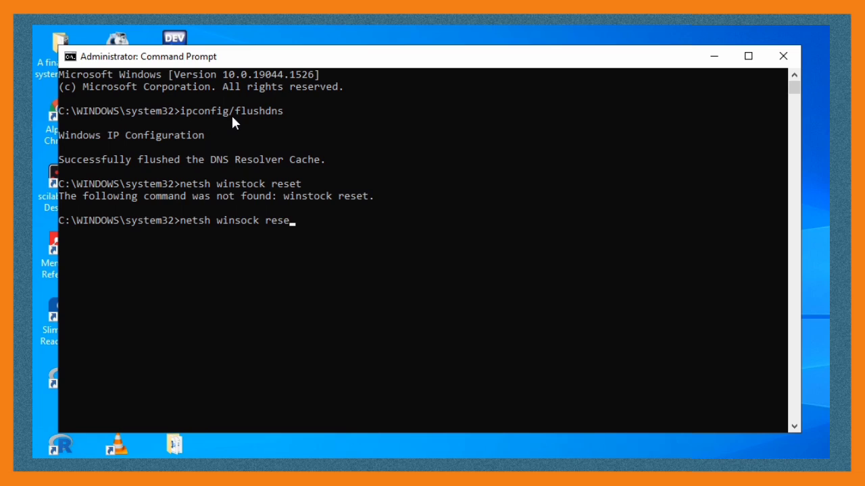
type("t")
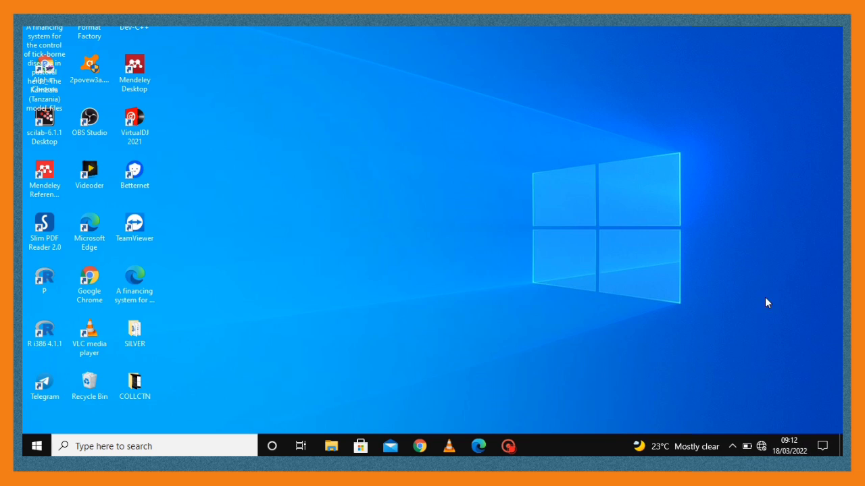
Step: Reach Network & Internet Status in Settings via the Action Center, scrolled to adapter options
left_click(823, 446)
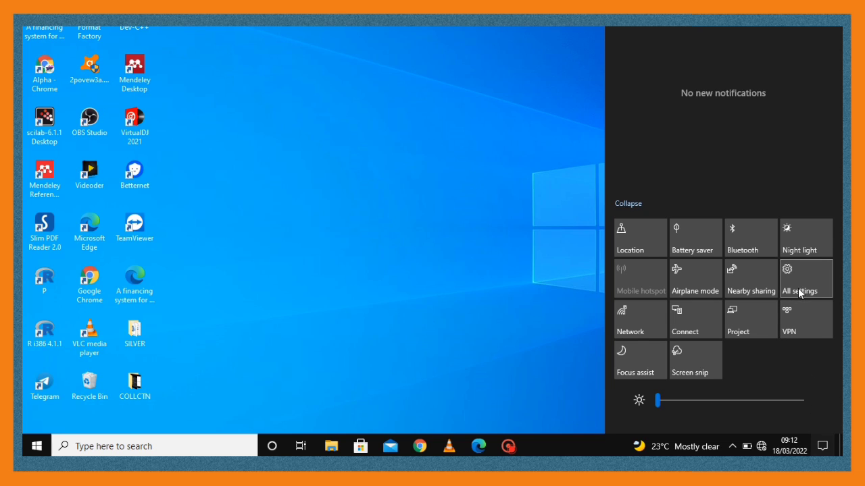
left_click(801, 278)
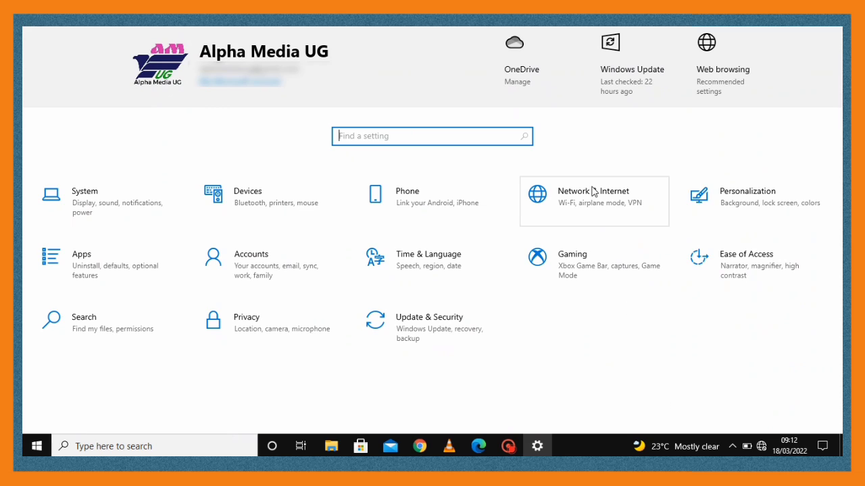
left_click(592, 195)
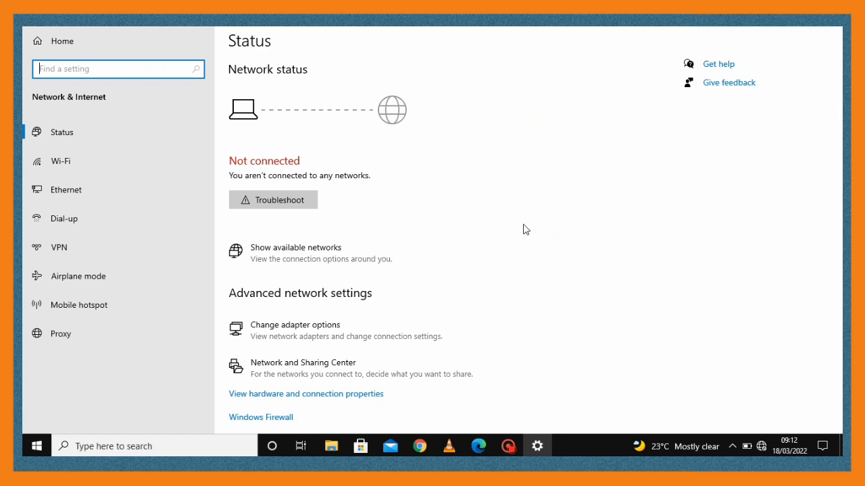
scroll("down", 3)
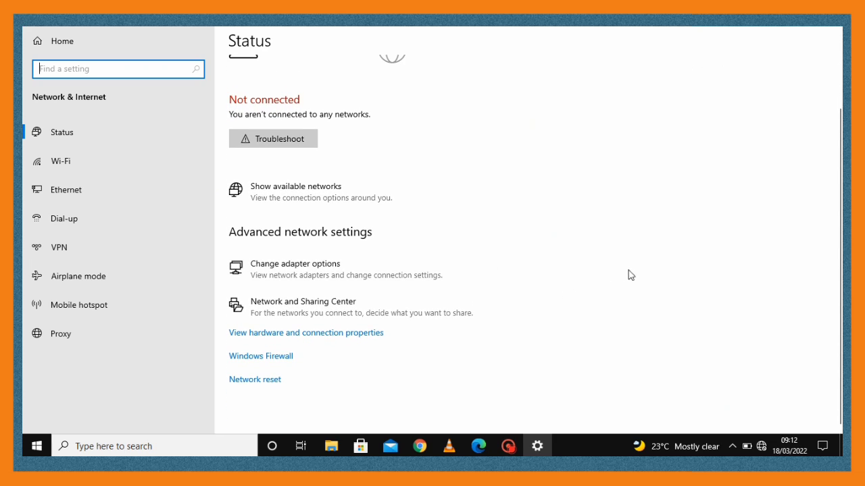
mouse_move(324, 269)
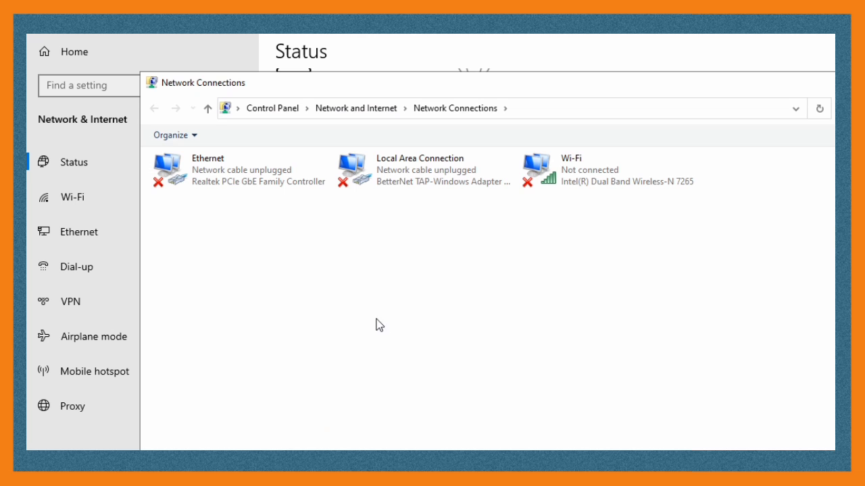
Step: Bring up the Ethernet adapter's Properties dialog from Network Connections
left_click(240, 171)
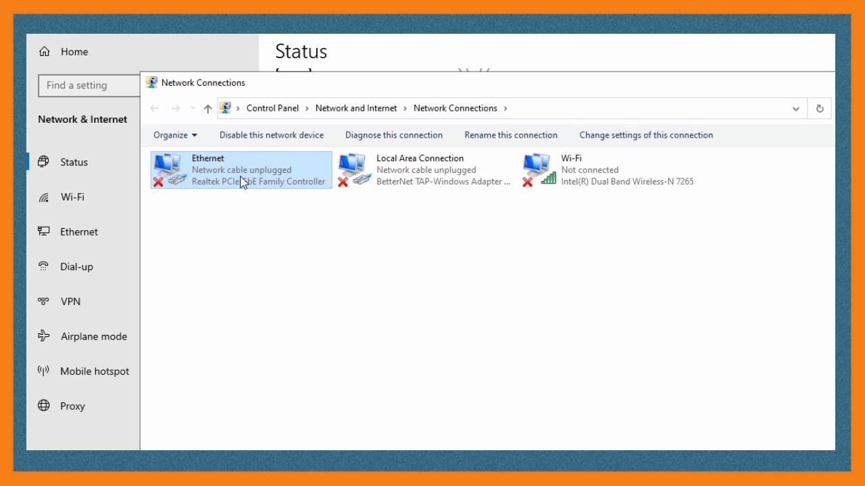
right_click(243, 181)
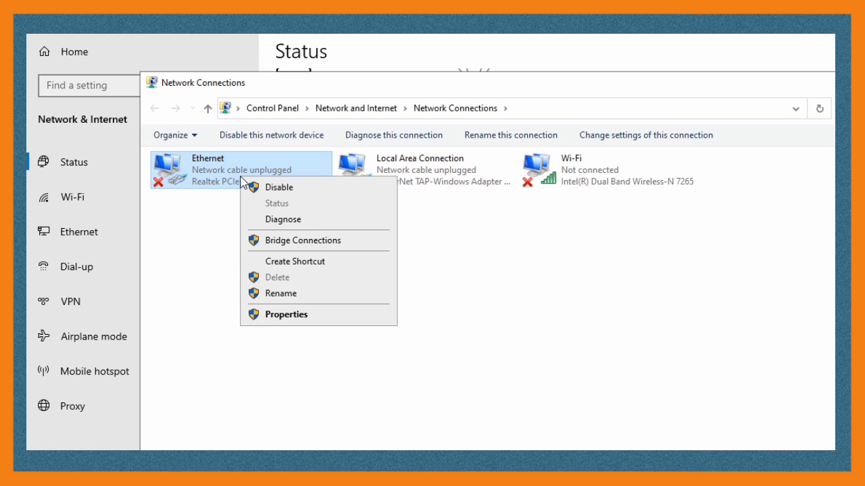
mouse_move(331, 337)
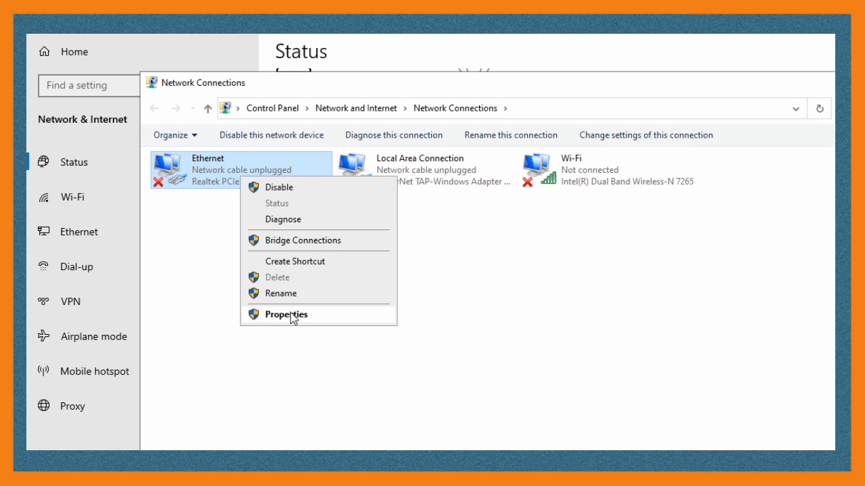
left_click(286, 313)
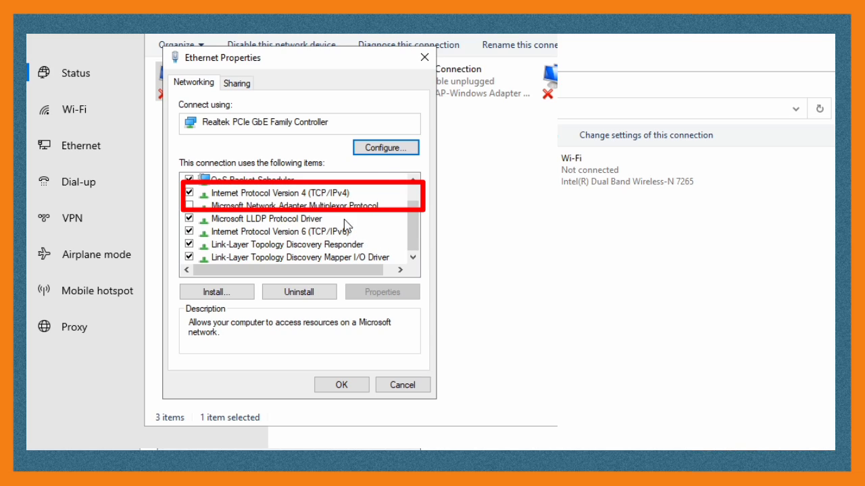
Step: Select Internet Protocol Version 4 (TCP/IPv4) and show its address and DNS properties
left_click(281, 191)
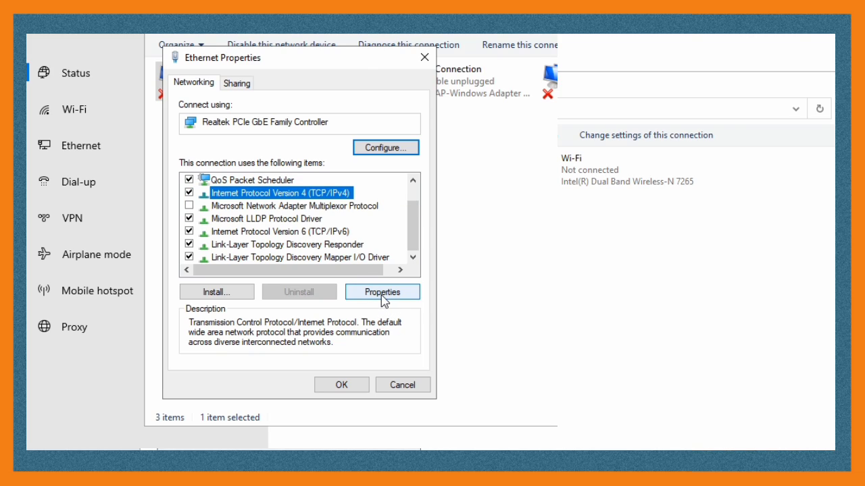
left_click(381, 292)
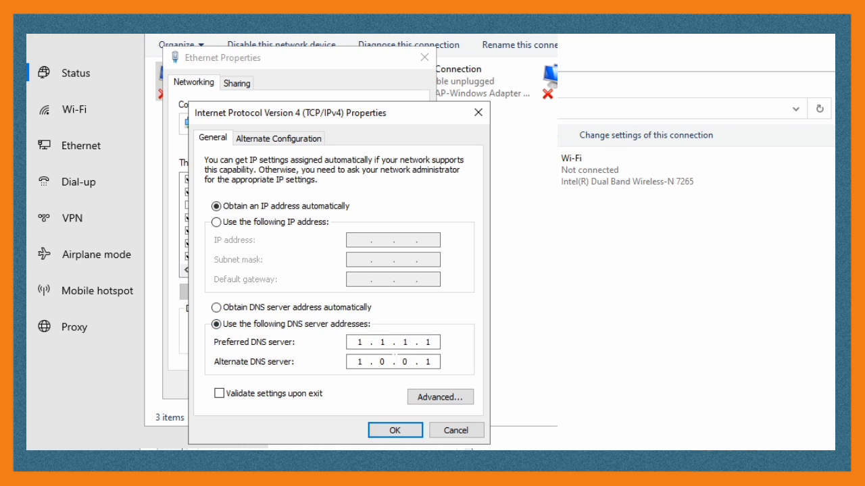
mouse_move(498, 343)
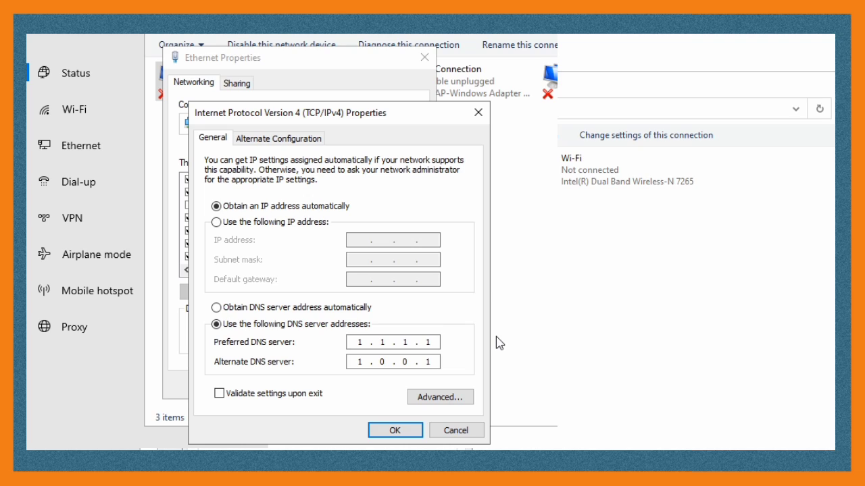
mouse_move(395, 429)
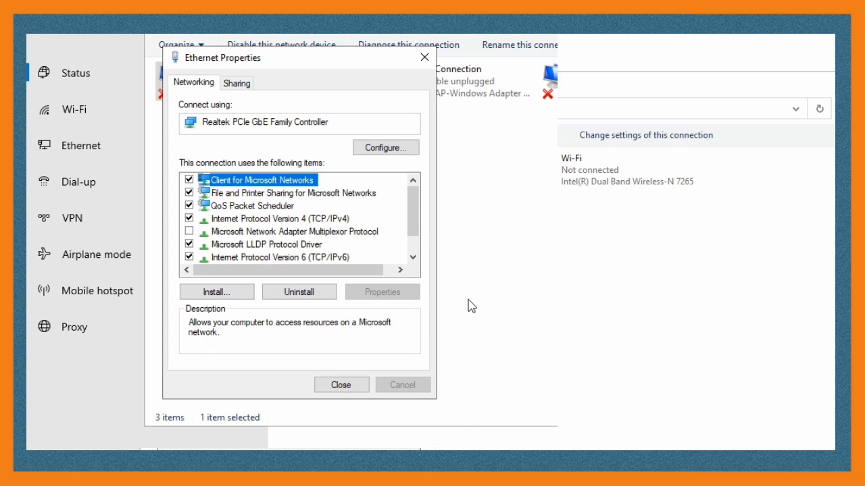
mouse_move(452, 373)
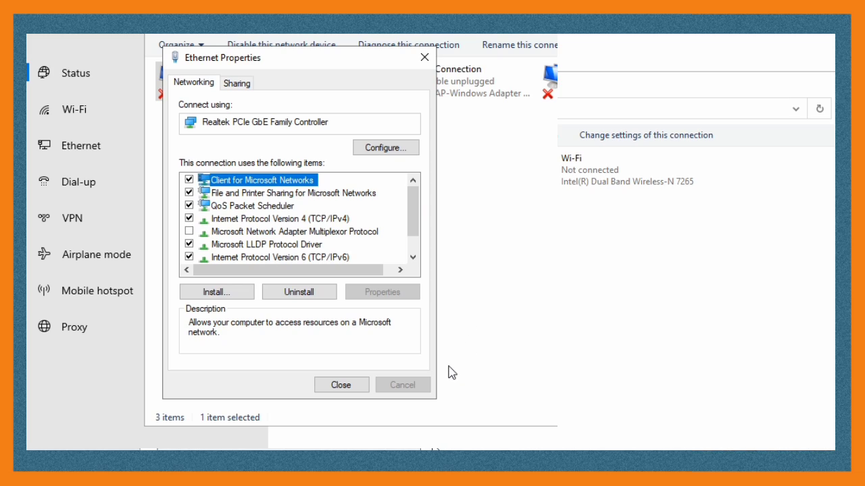
mouse_move(413, 368)
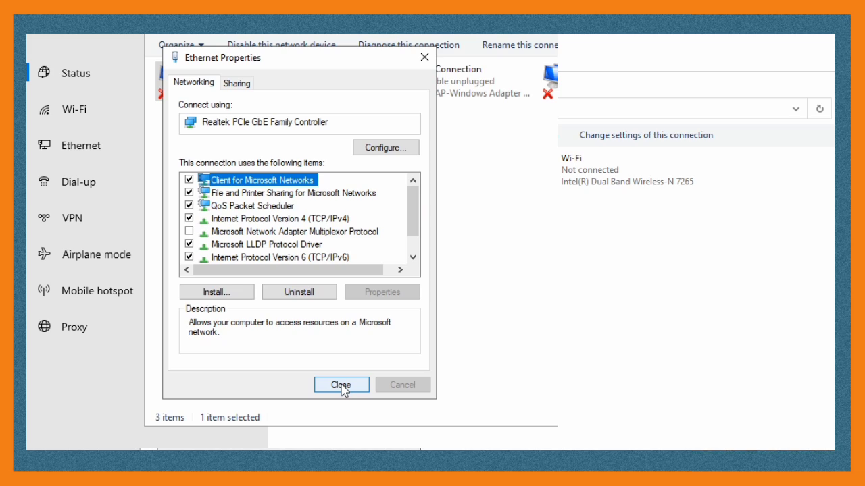
Step: Close the Ethernet Properties dialog, keeping DNS 1.1.1.1/1.0.0.1
left_click(341, 384)
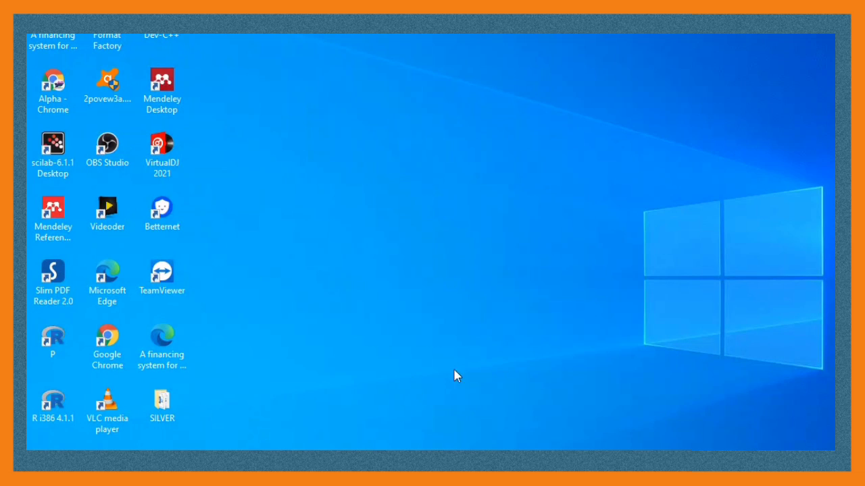
mouse_move(532, 254)
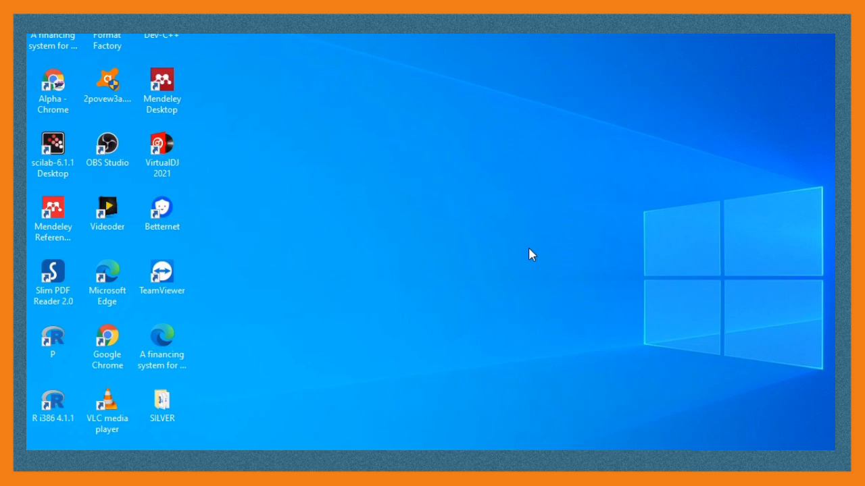
mouse_move(515, 265)
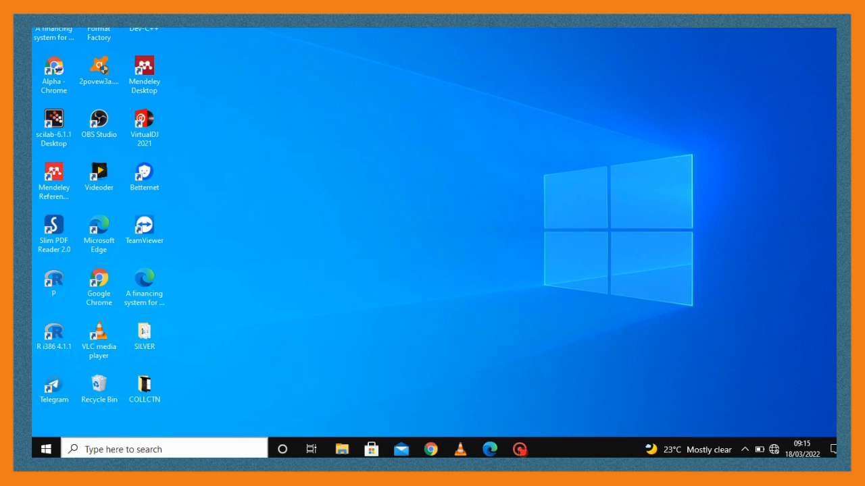
Step: Search %temp% from the taskbar to reach the user's Temp folder in File Explorer
left_click(162, 449)
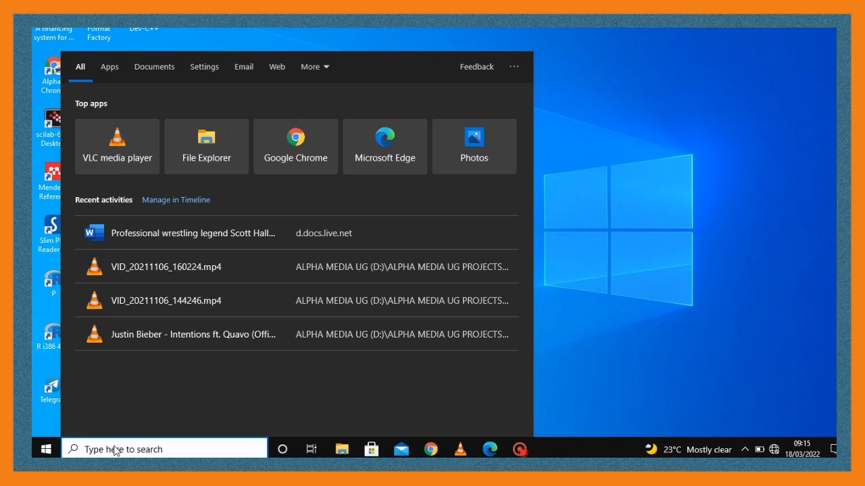
type("%")
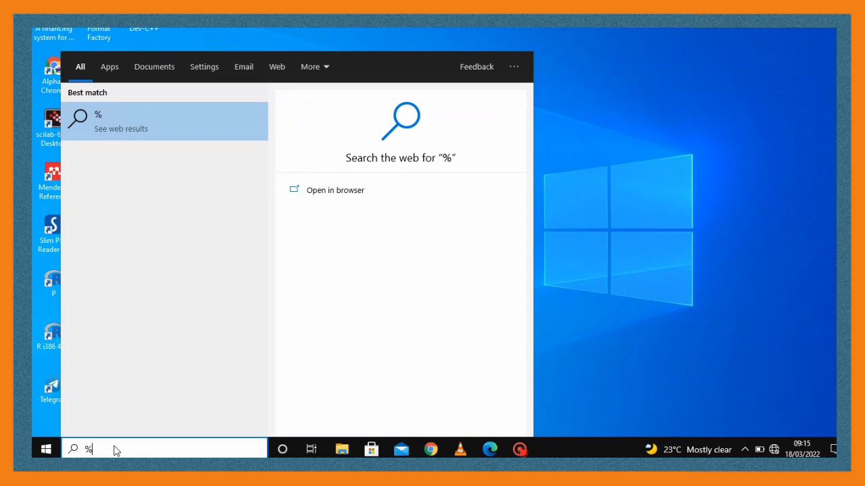
type("temp")
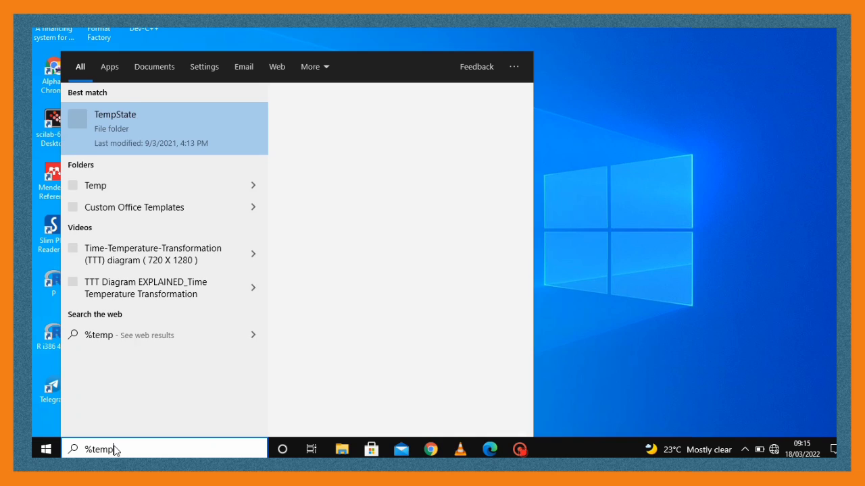
type("%")
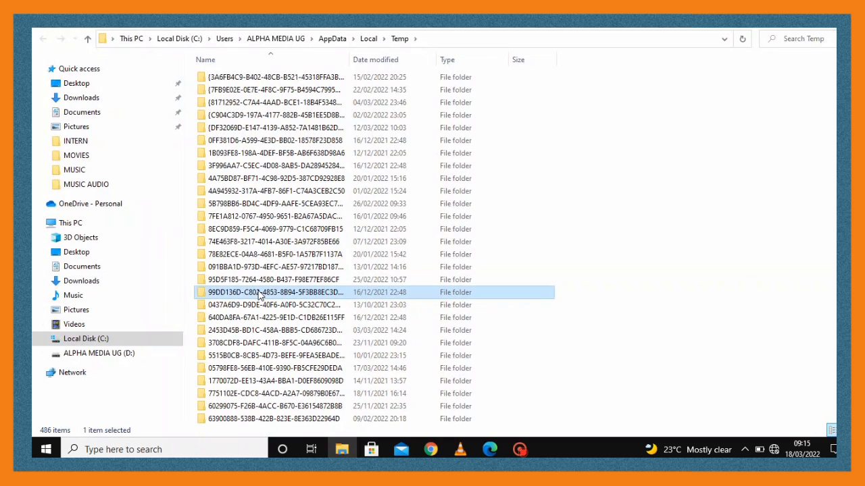
Step: Delete all 486 Temp items, skipping folders needing administrator permission for all
key("ctrl+a")
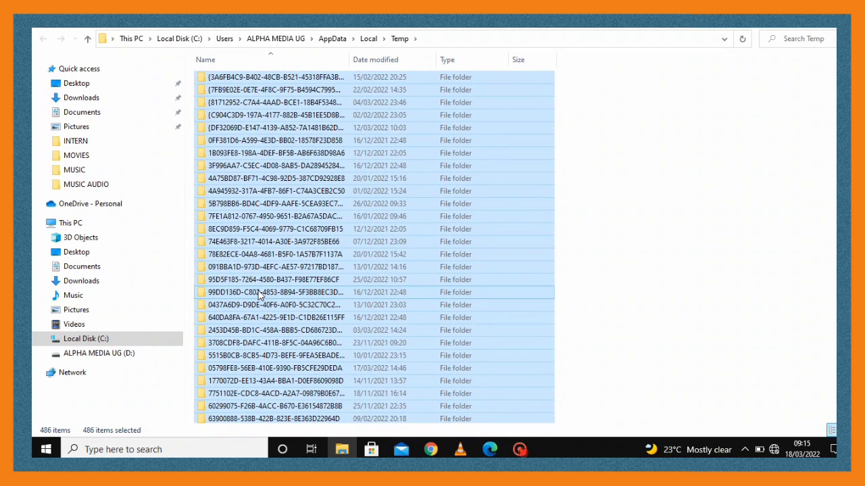
key("Delete")
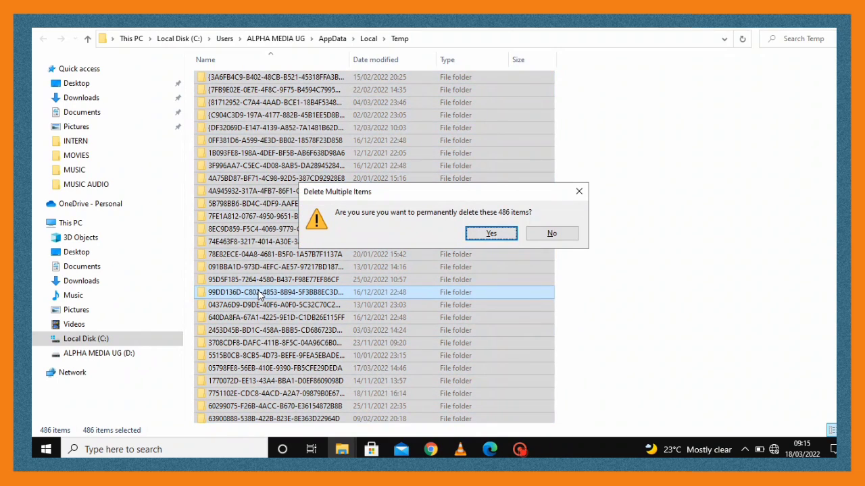
left_click(492, 233)
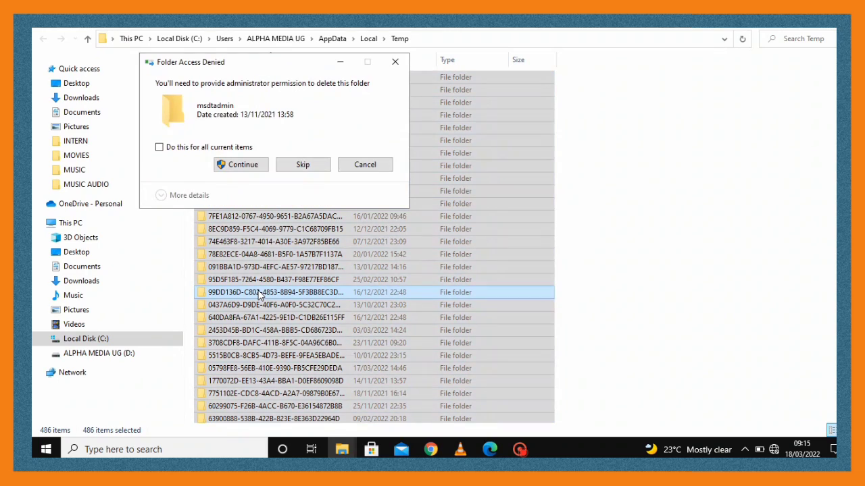
mouse_move(242, 164)
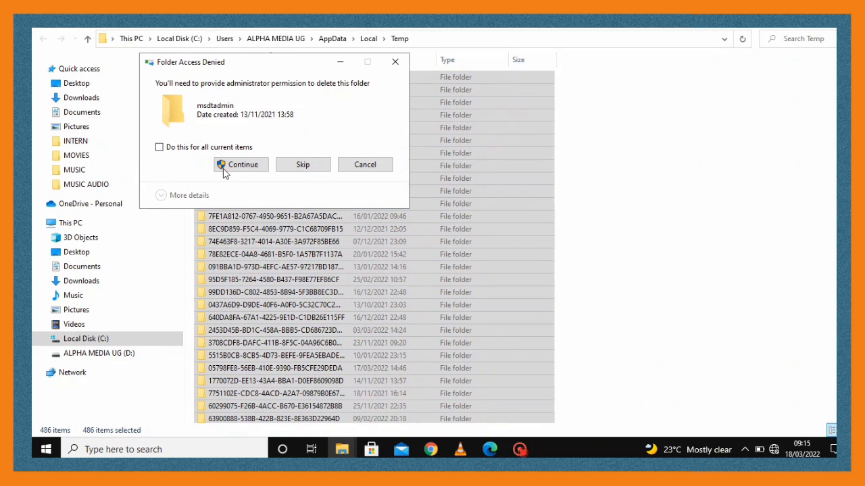
mouse_move(241, 167)
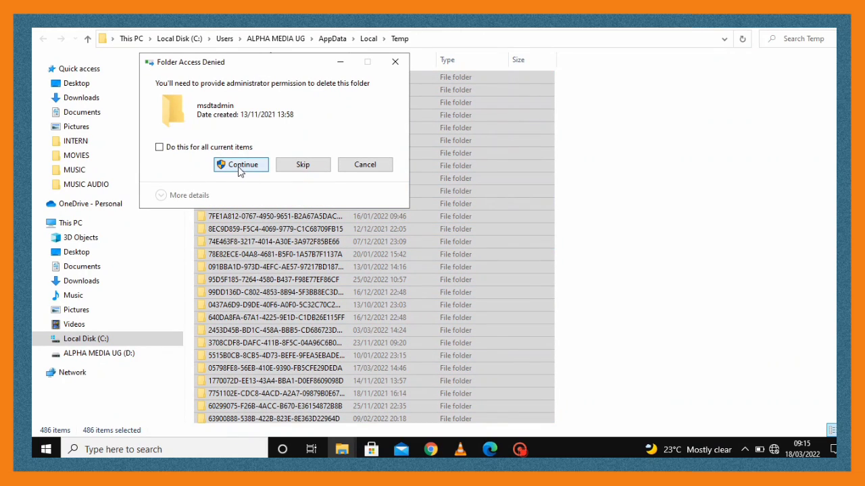
left_click(159, 146)
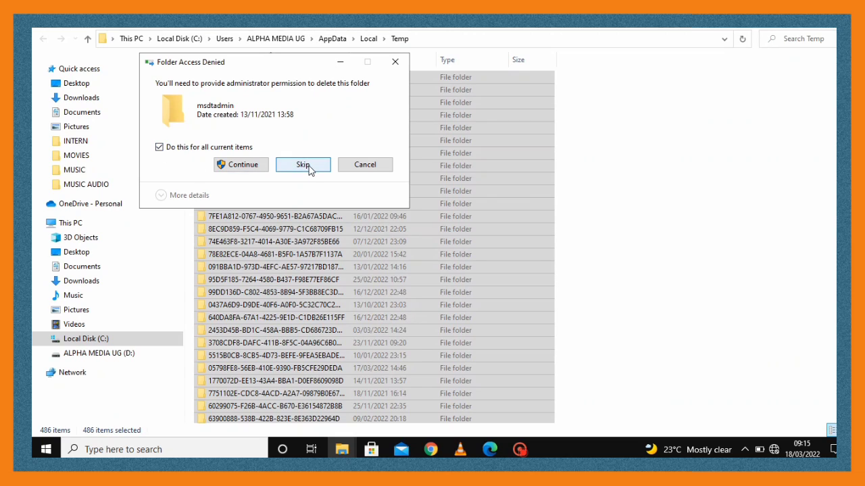
left_click(302, 165)
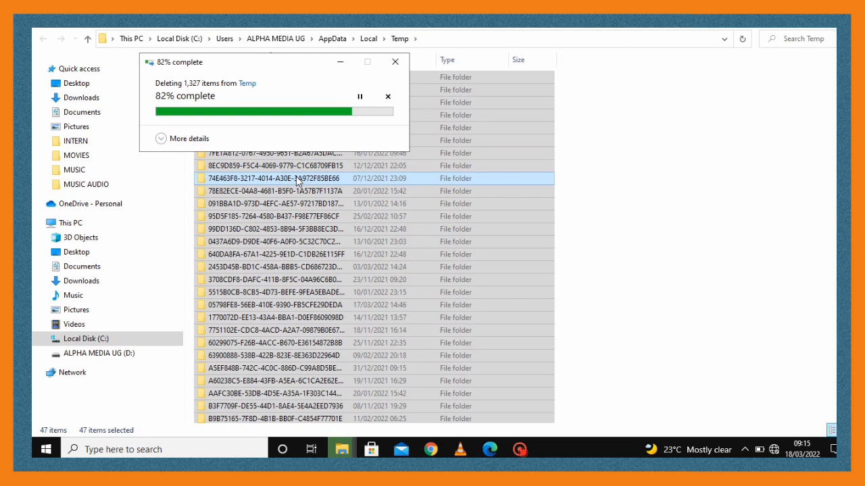